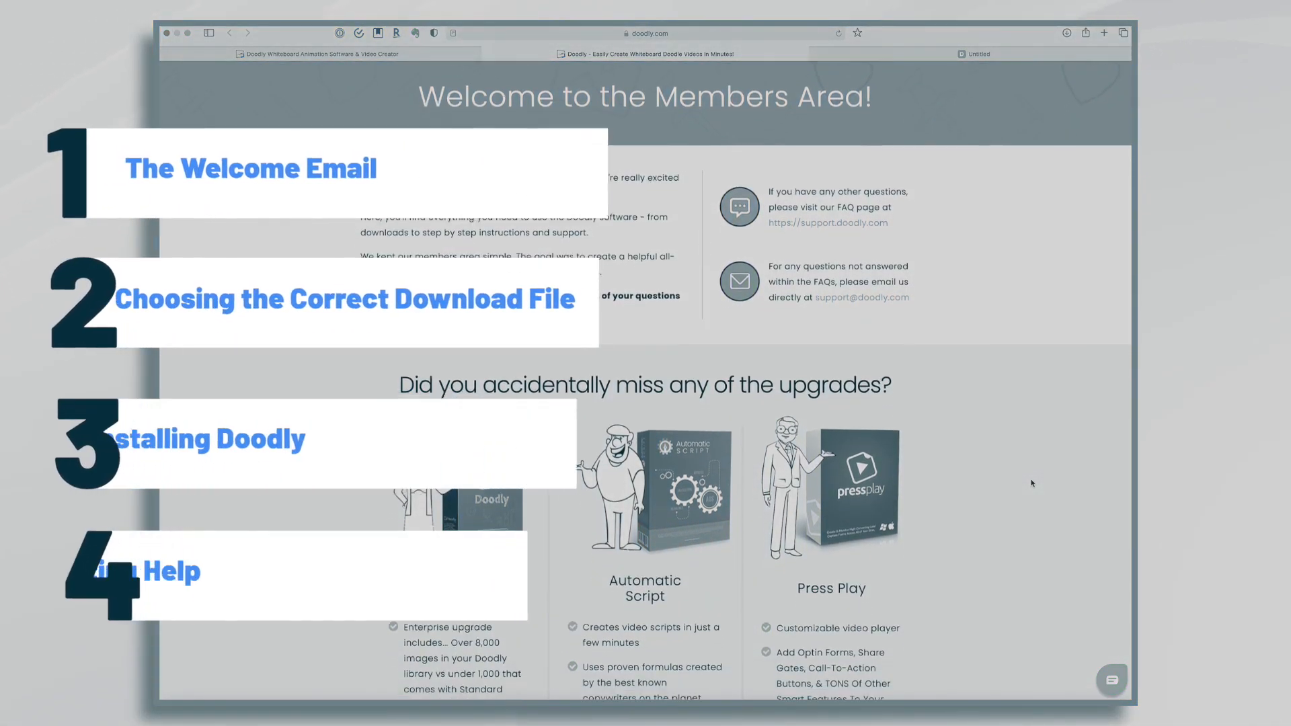
- Download Doodly-2.6.9.dmg via the OS X link in the welcome email
scroll("down", 3)
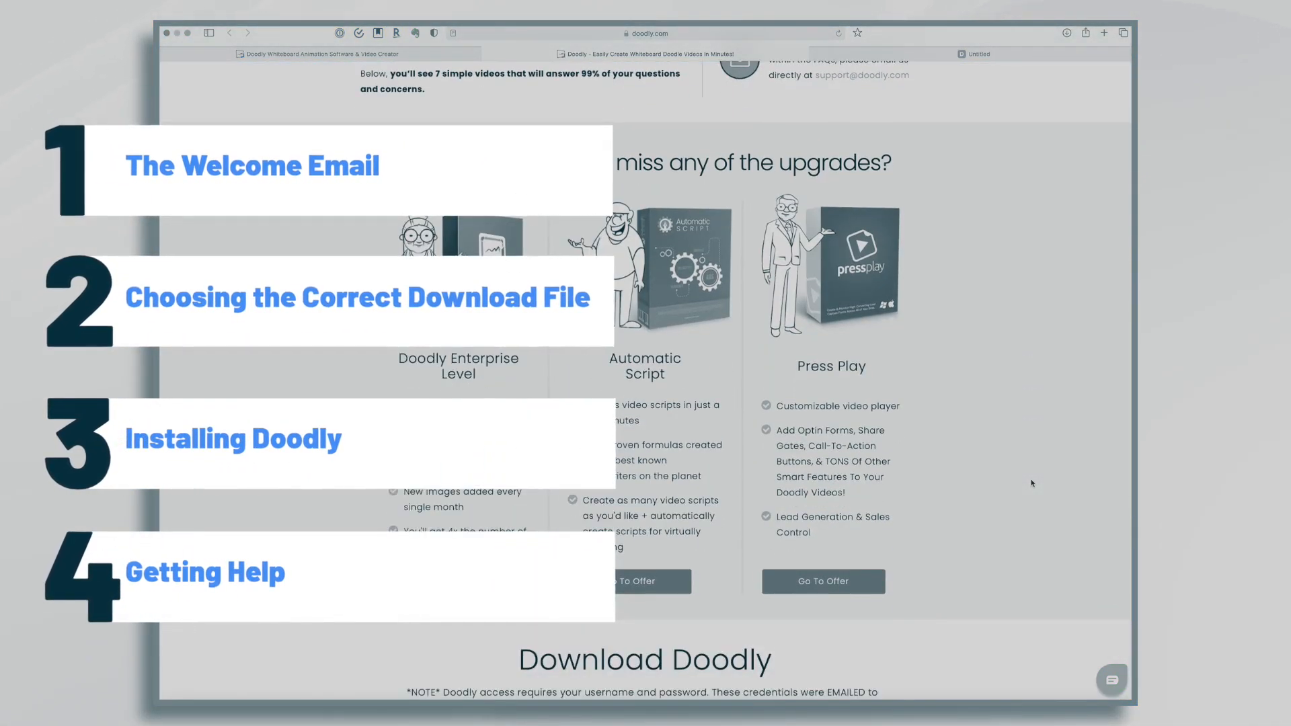
scroll("down", 3)
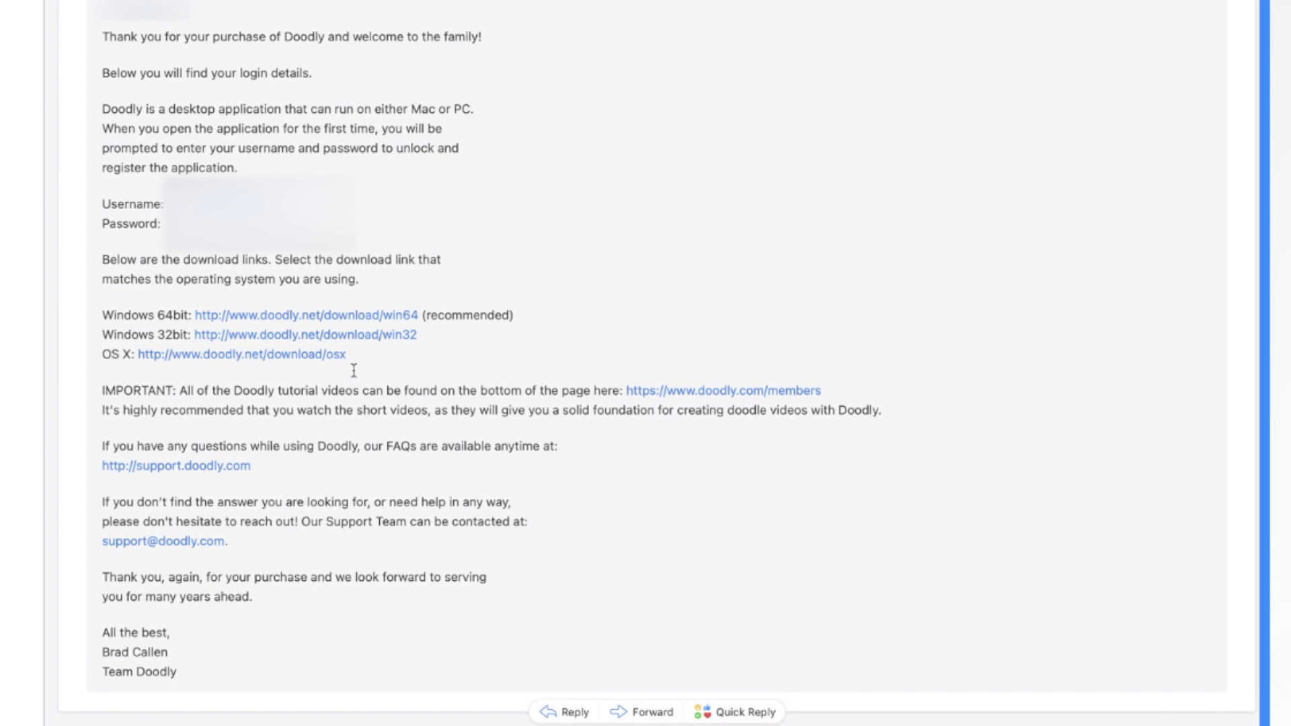
mouse_move(226, 359)
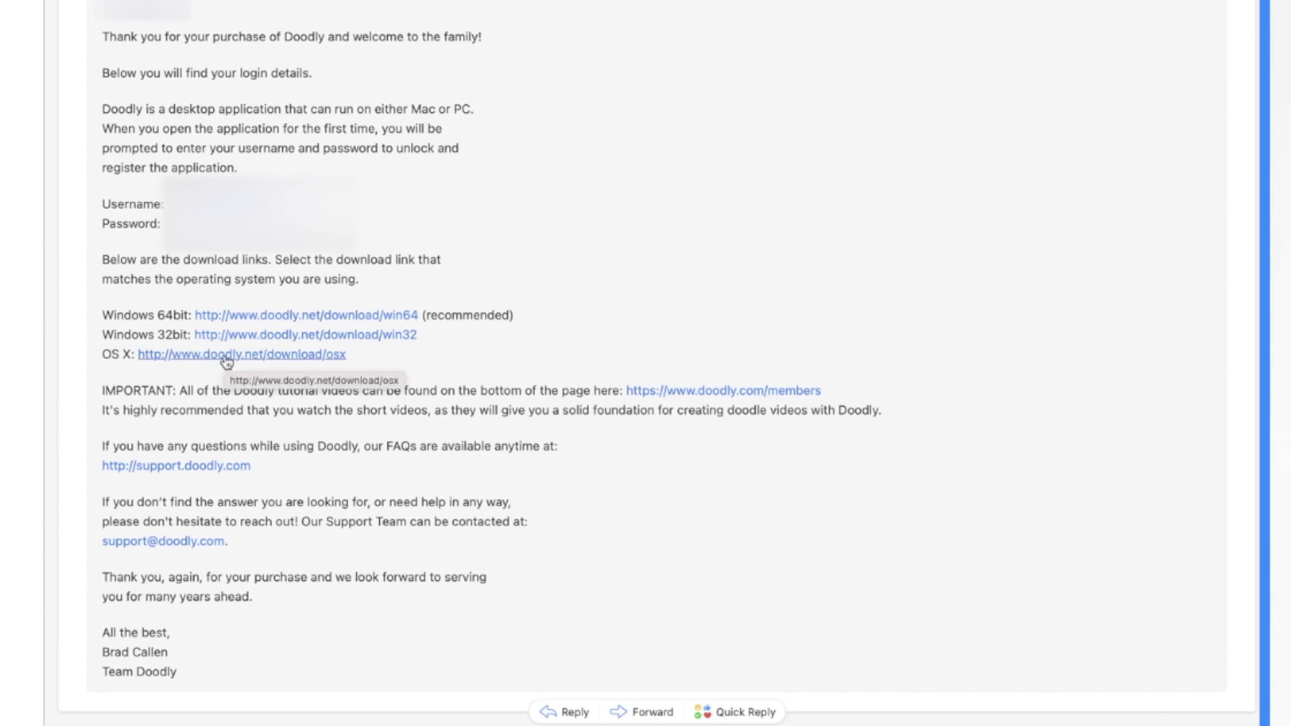
left_click(242, 355)
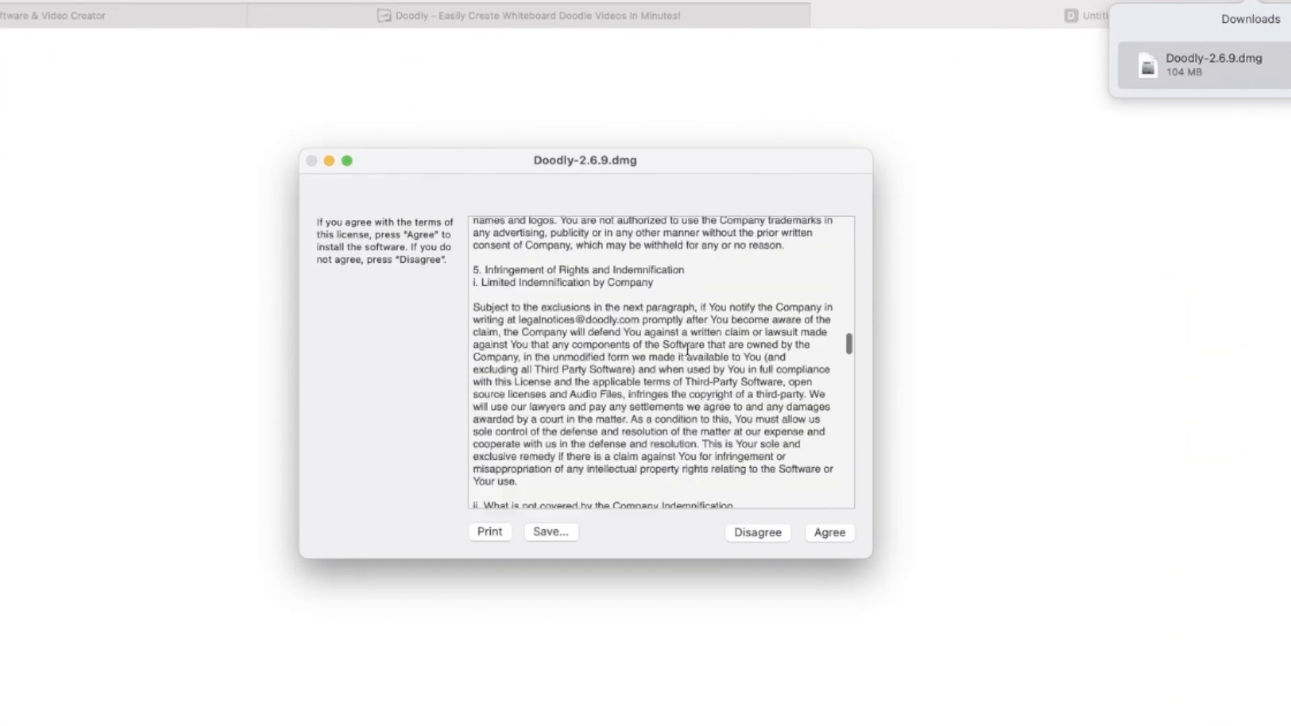
- Agree to the Doodly 2.6.9 license to mount the installer disk image
scroll("down", 3)
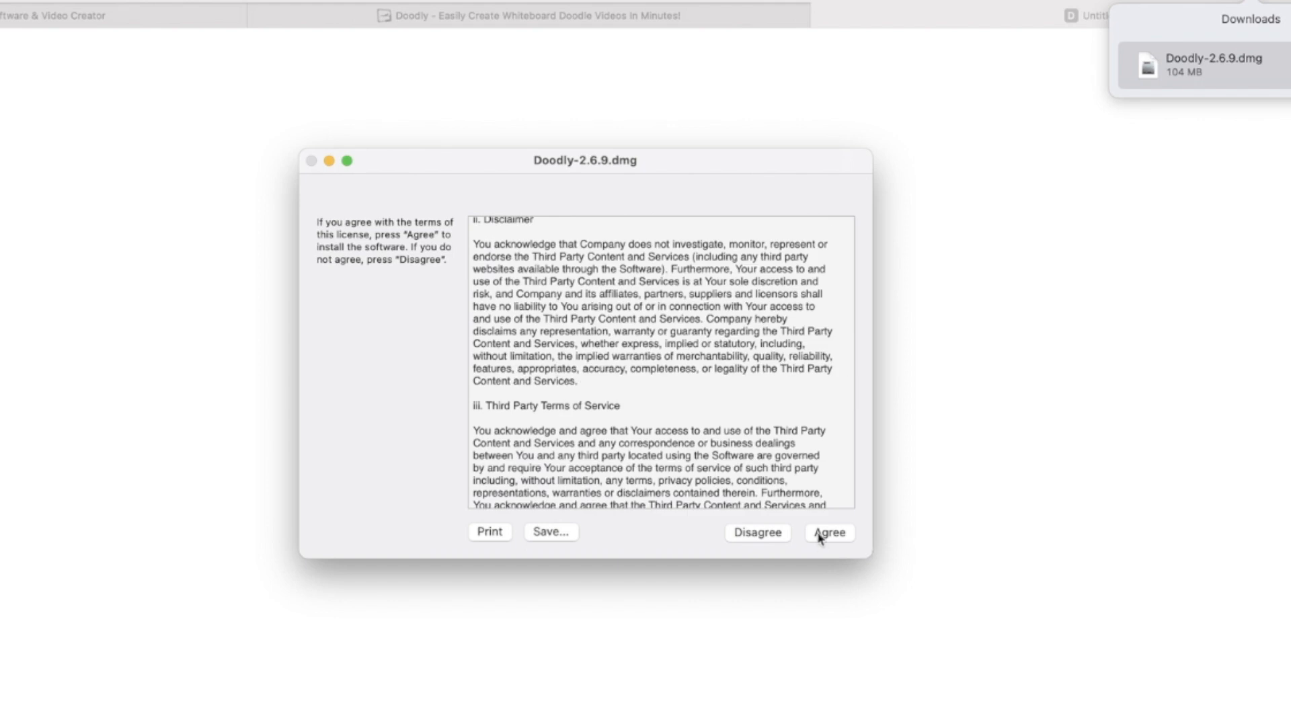
left_click(828, 532)
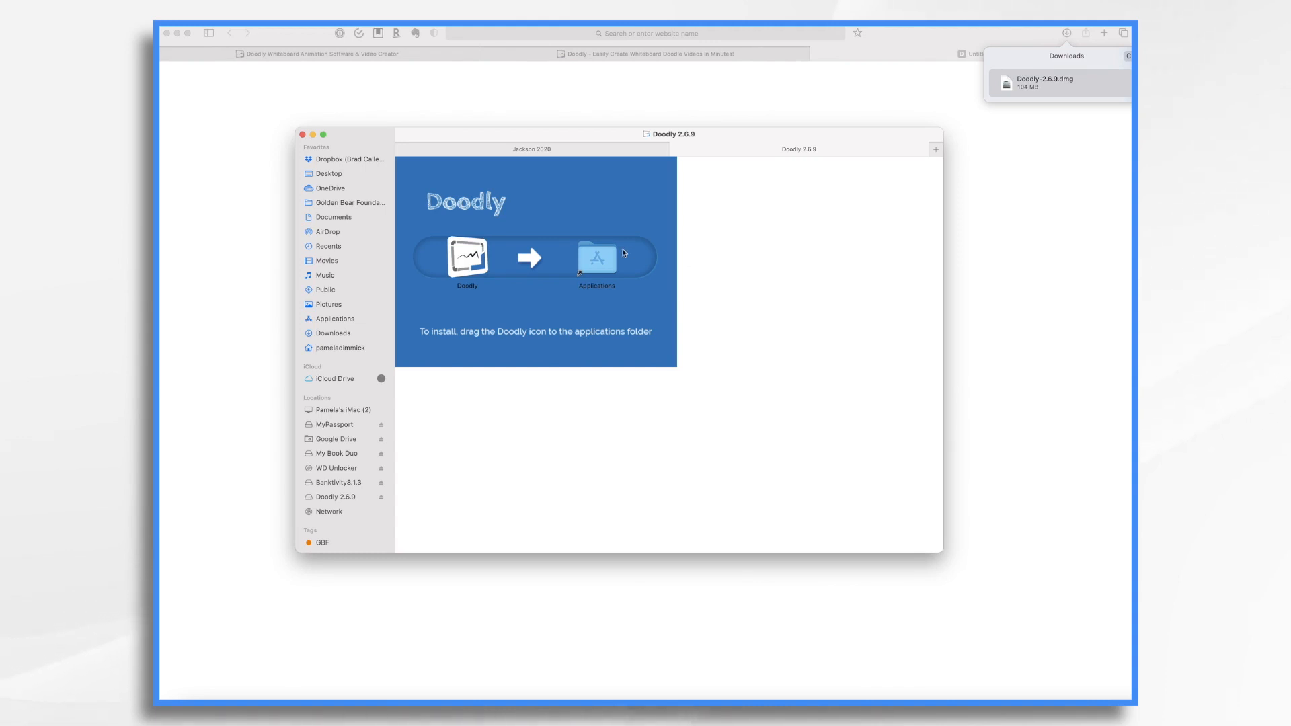
mouse_move(459, 159)
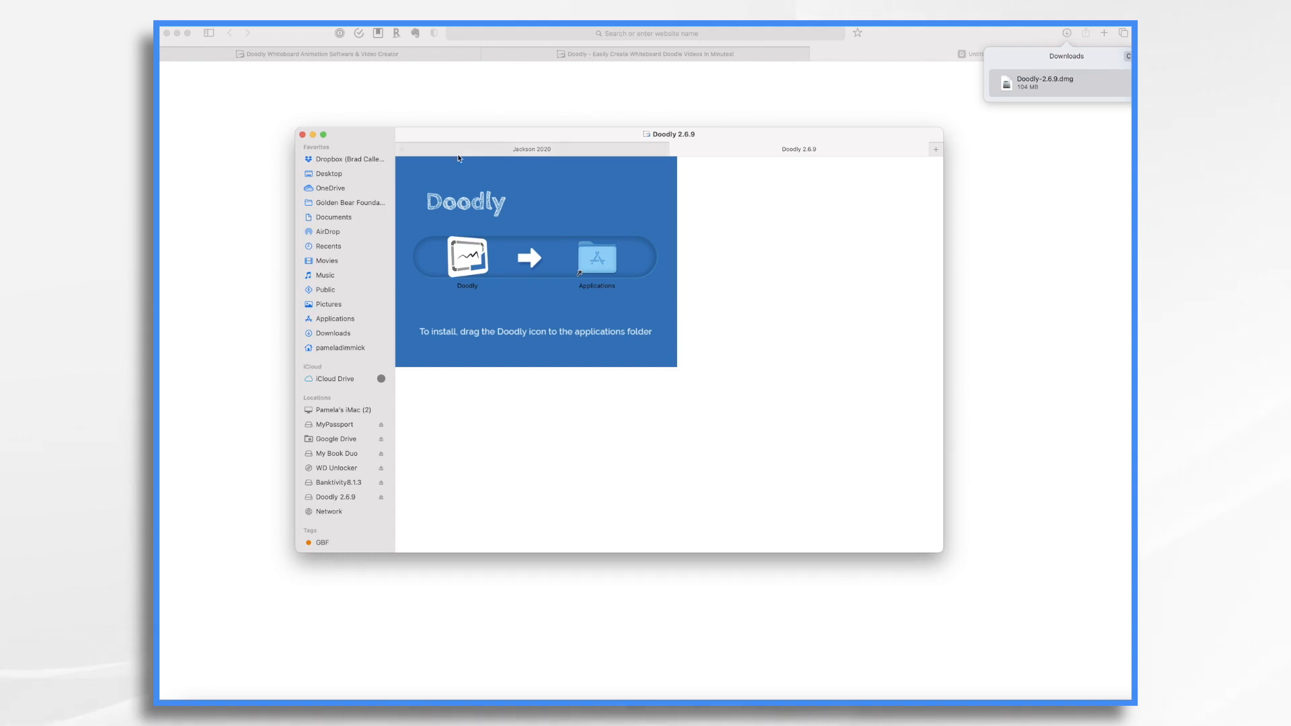
- Drag the Doodly app onto the Applications folder shortcut
left_click_drag(466, 257, 597, 257)
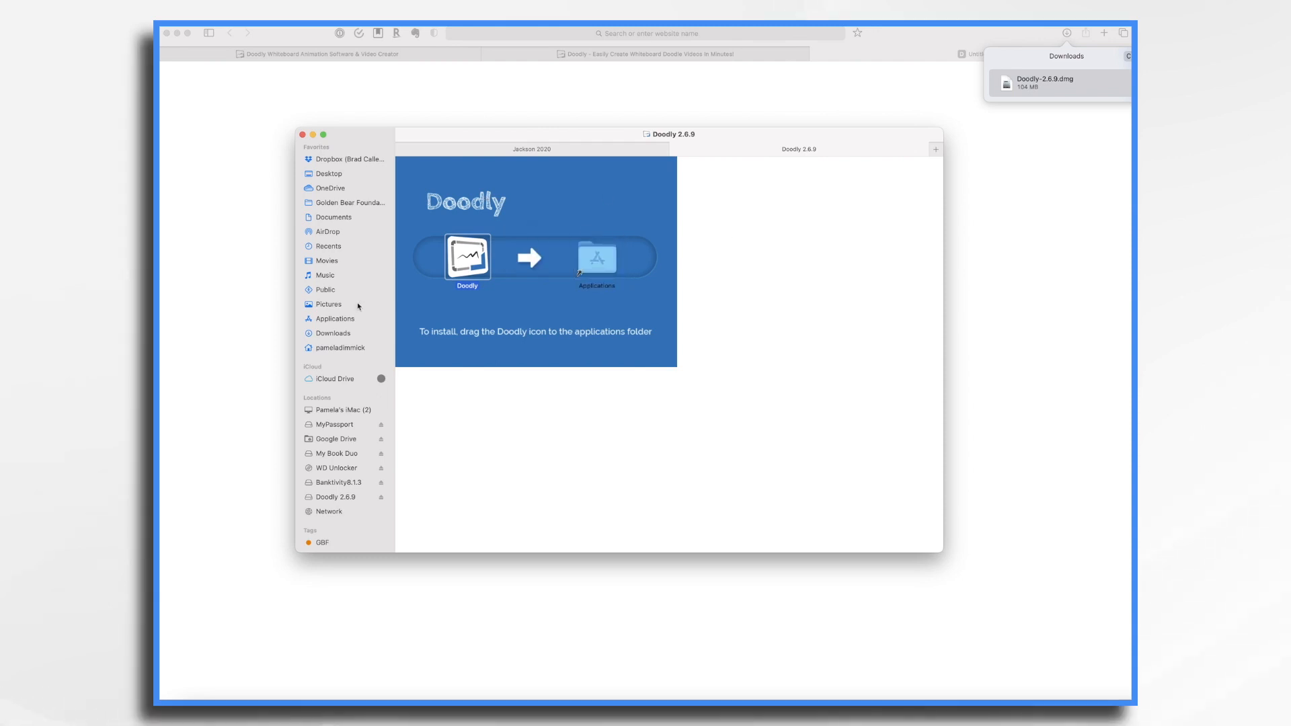
mouse_move(338, 323)
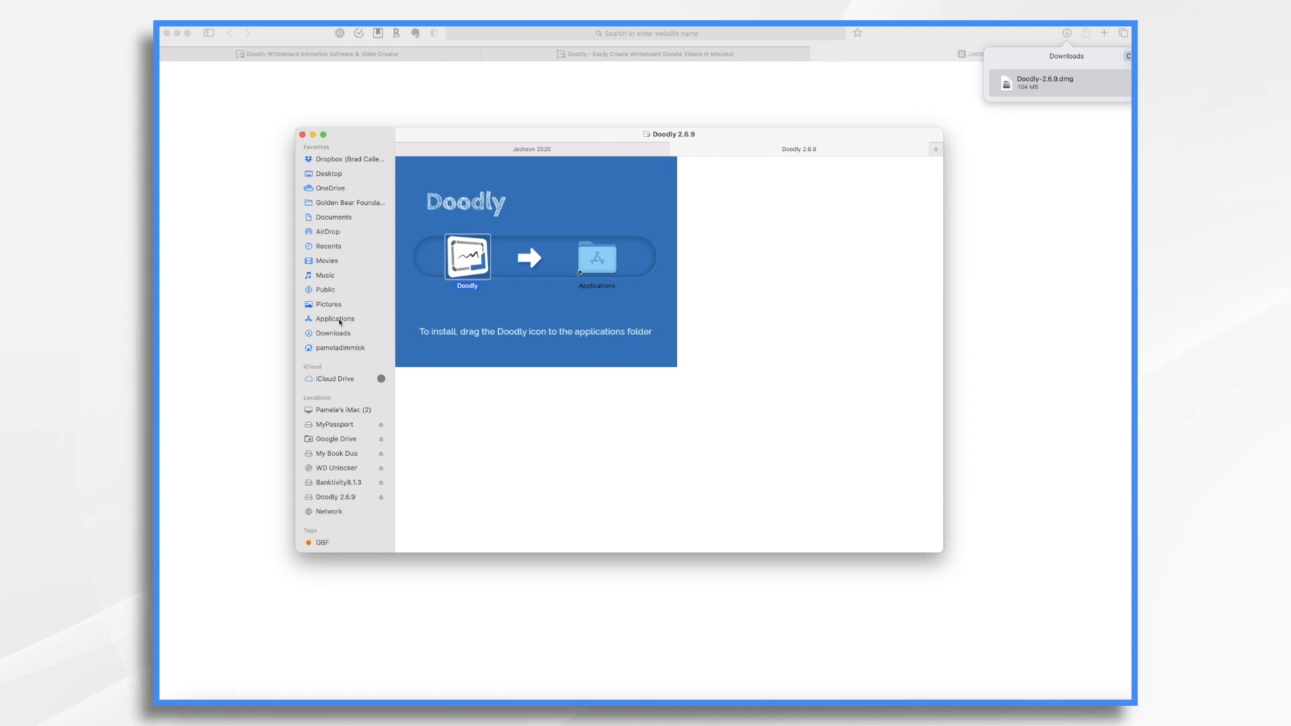
- Launch Doodly from the Applications folder to reach its sign-in screen
left_click(335, 318)
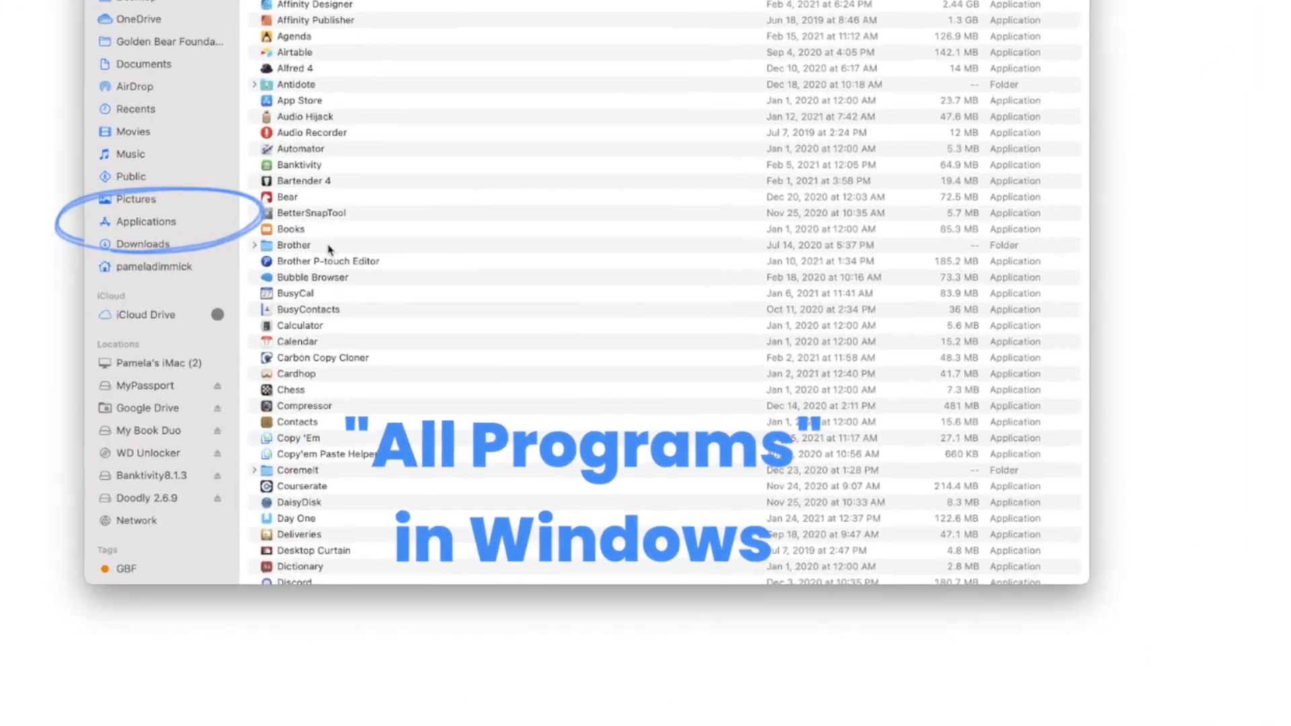
scroll("down", 3)
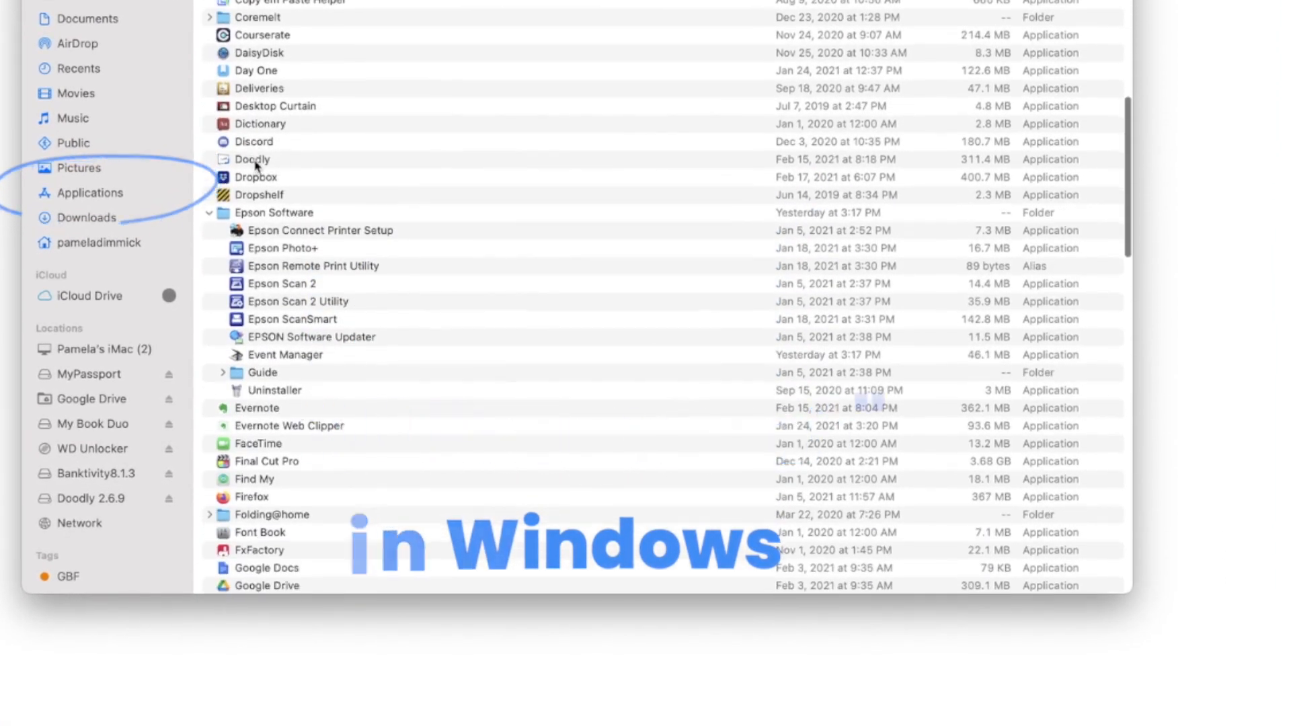
left_click(253, 159)
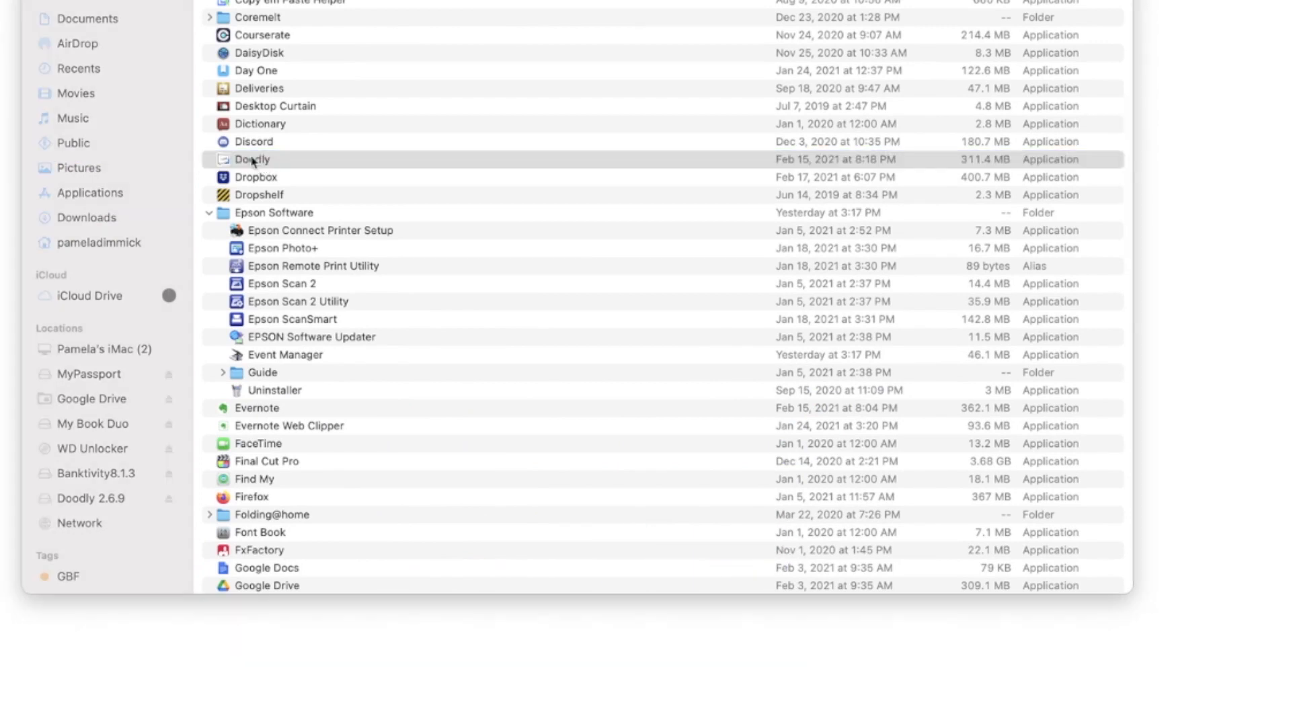
left_click(253, 160)
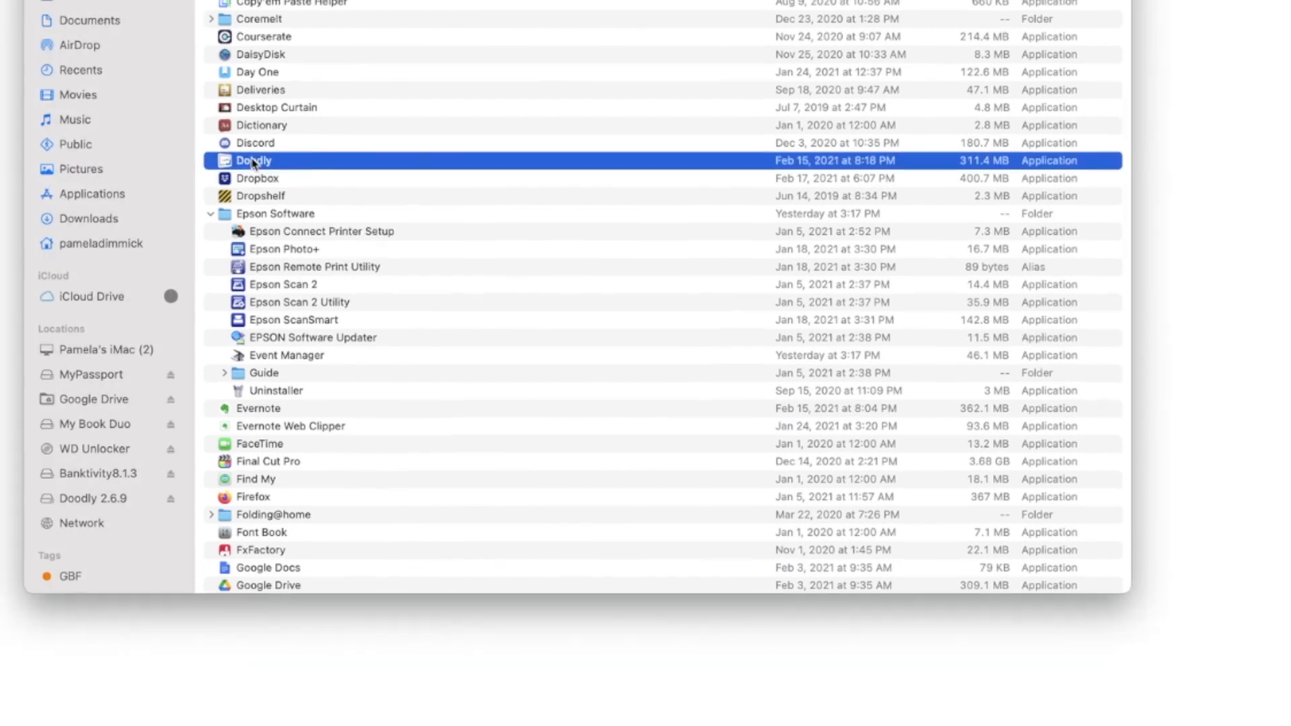
double_click(253, 160)
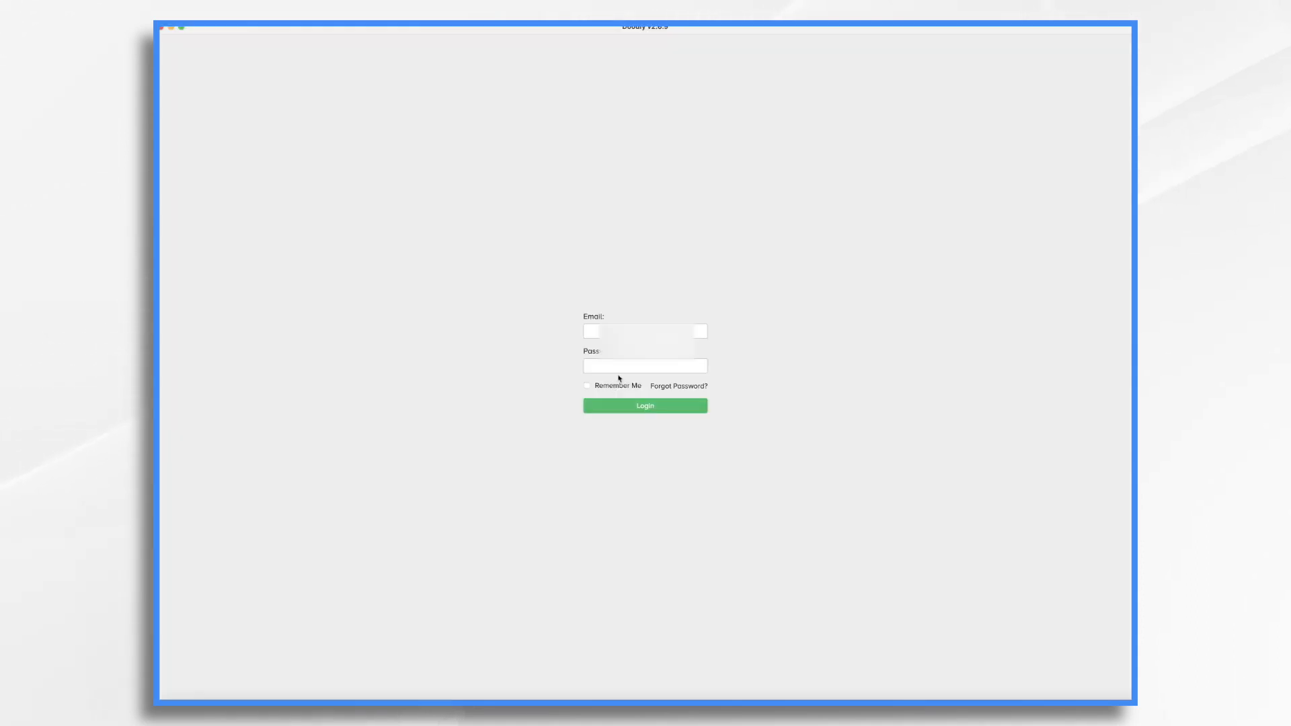
- Sign in to Doodly with email and password, ticking Remember Me
type("em")
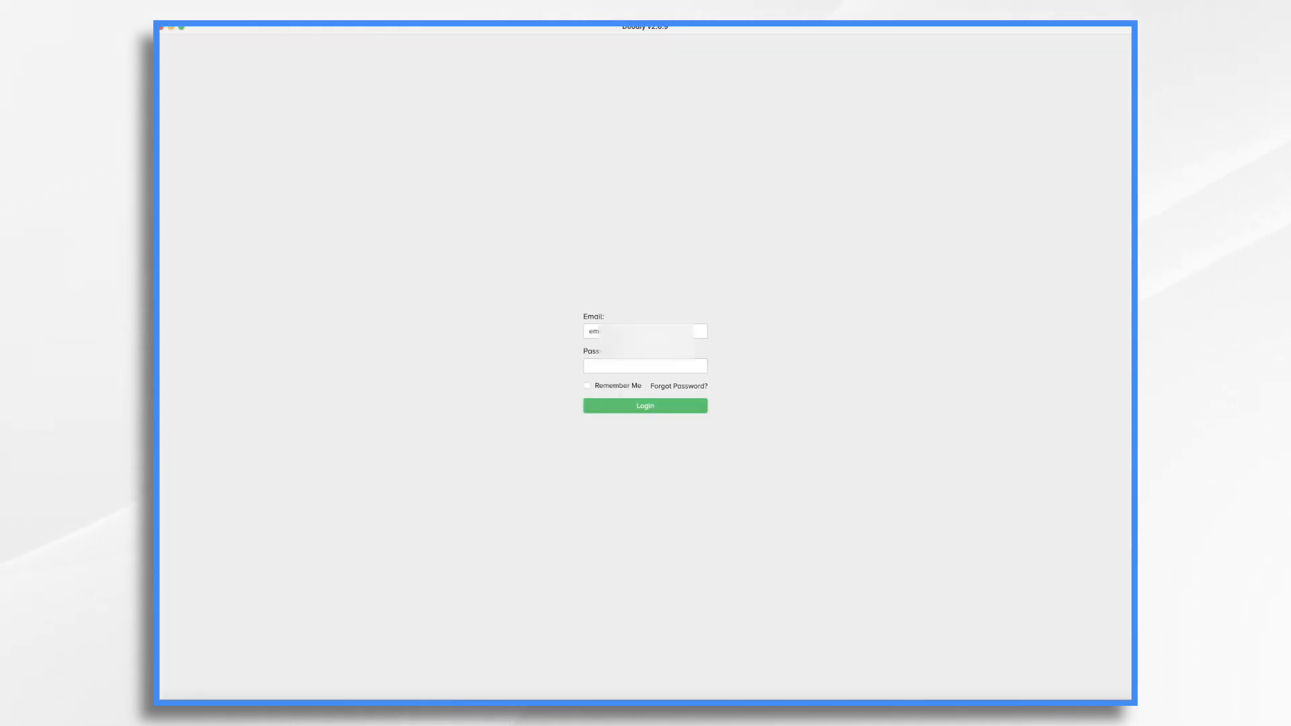
type("password")
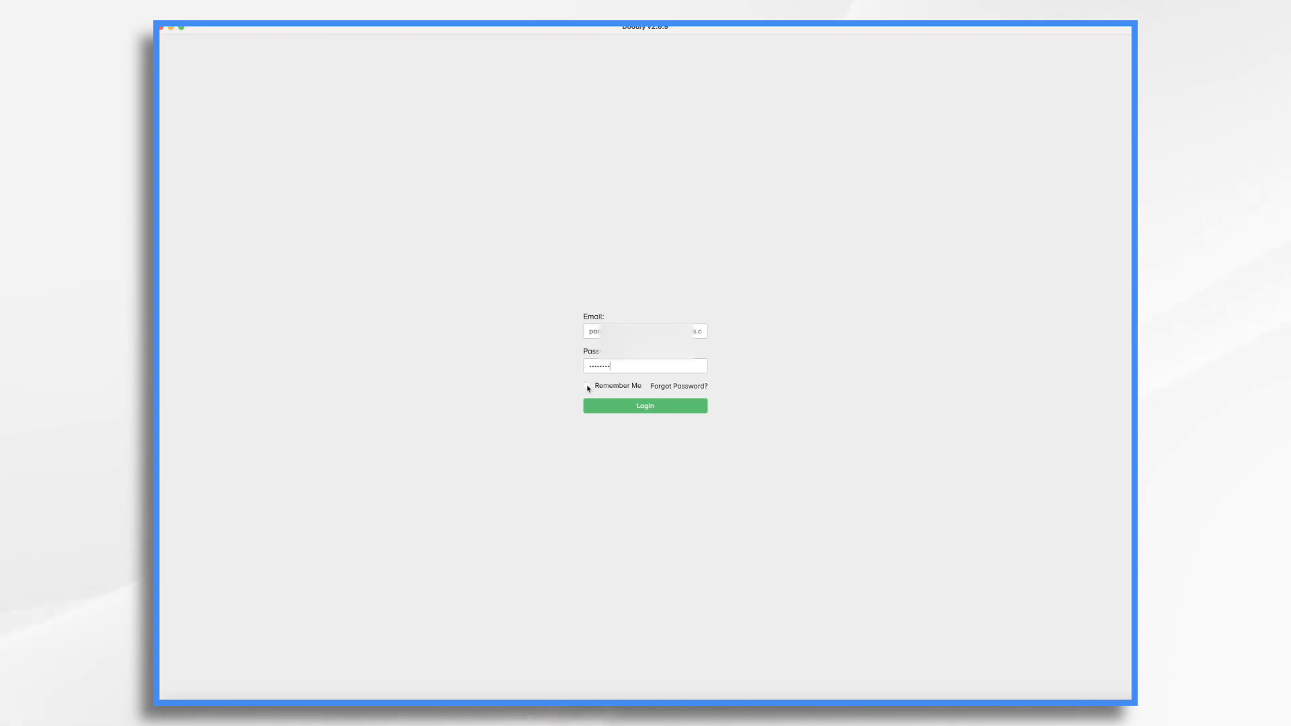
left_click(587, 385)
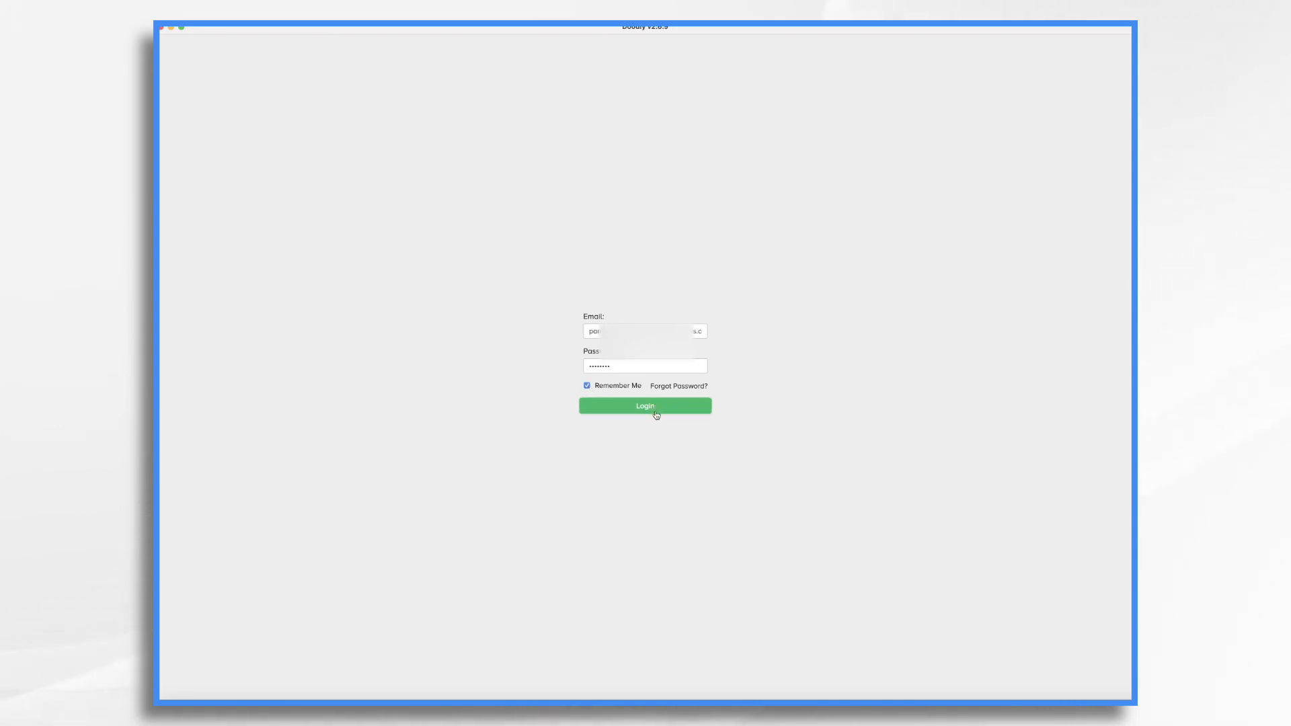
left_click(645, 406)
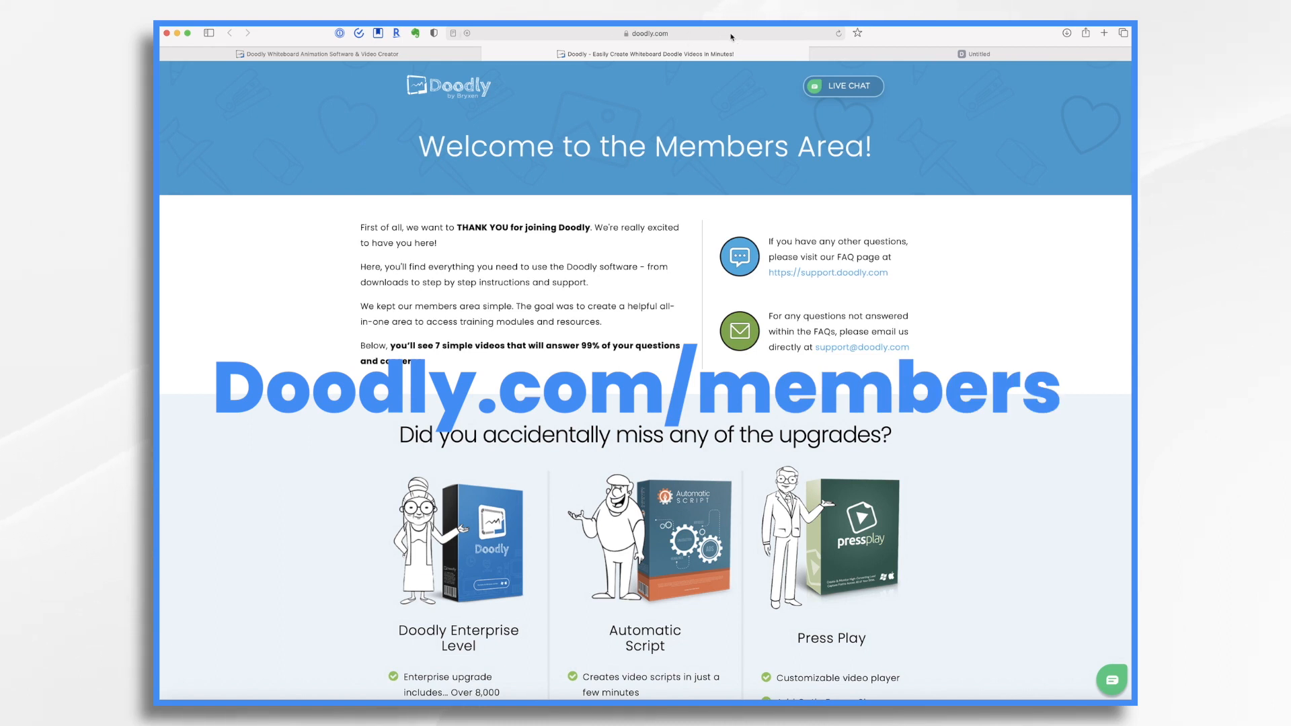
mouse_move(1033, 483)
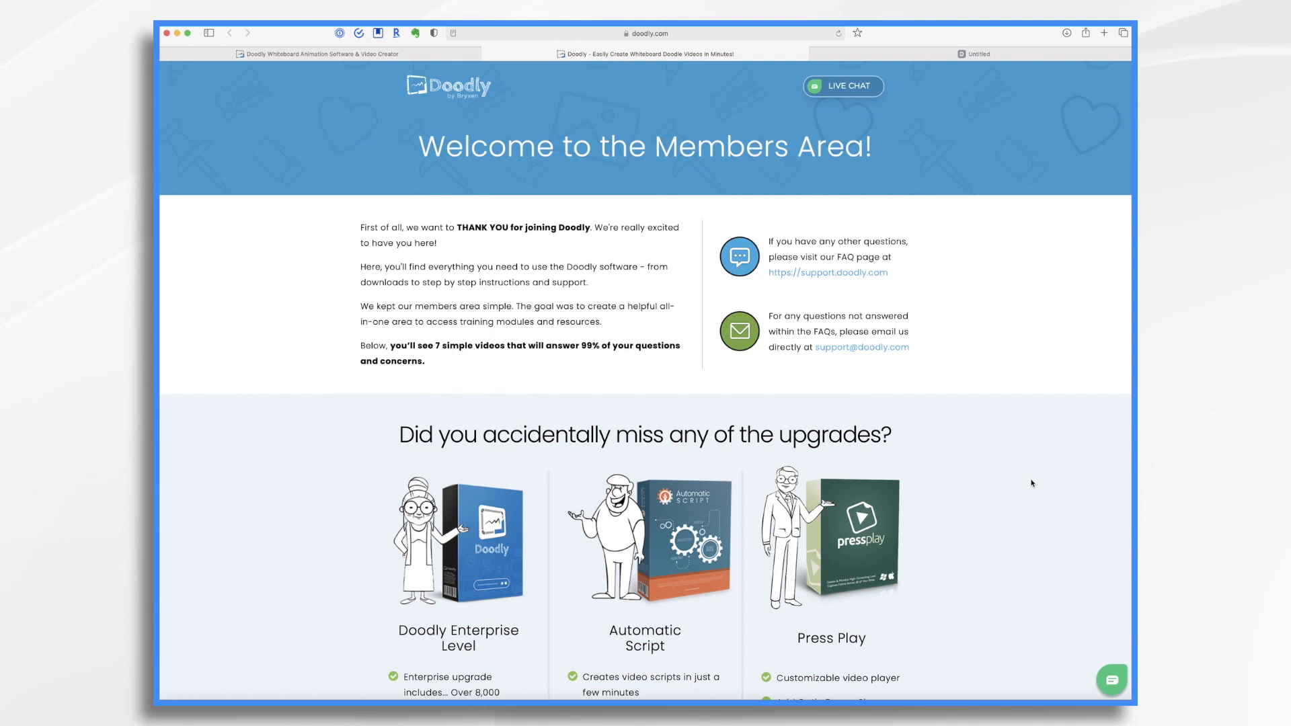
- Scroll the members page to the Windows and Mac Download Doodly options
scroll("down", 3)
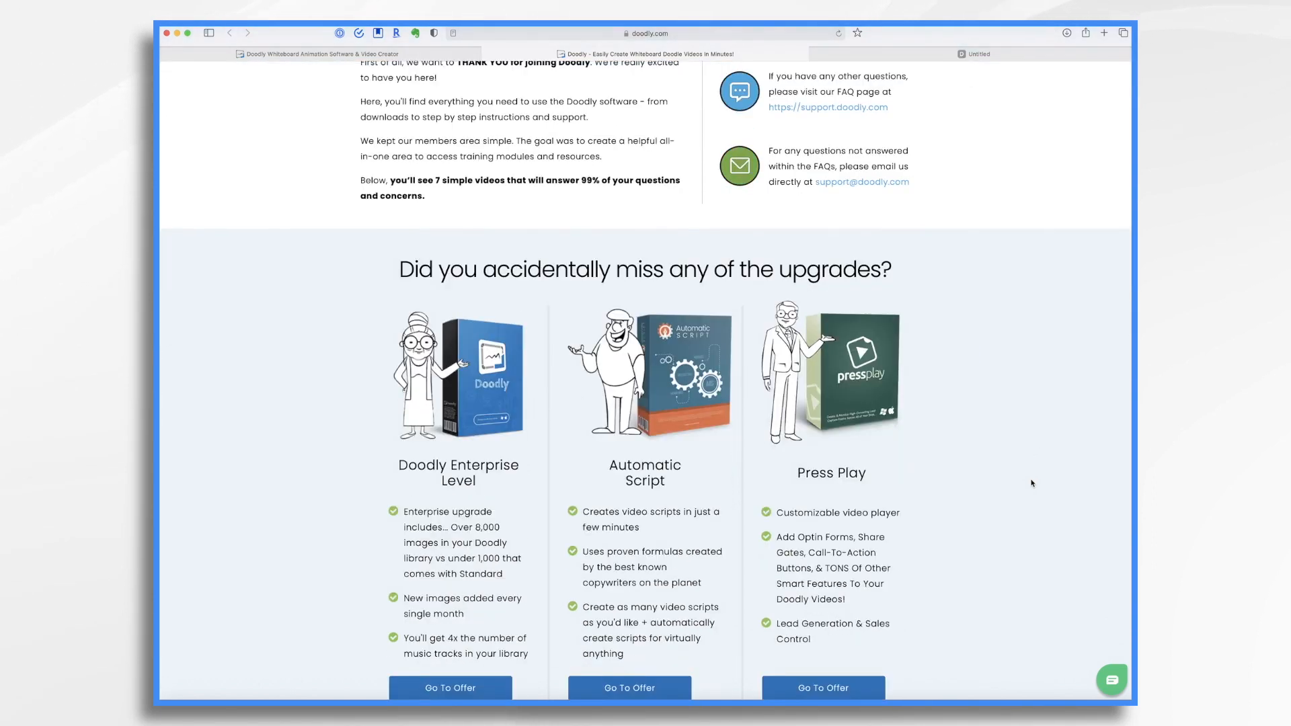
scroll("down", 3)
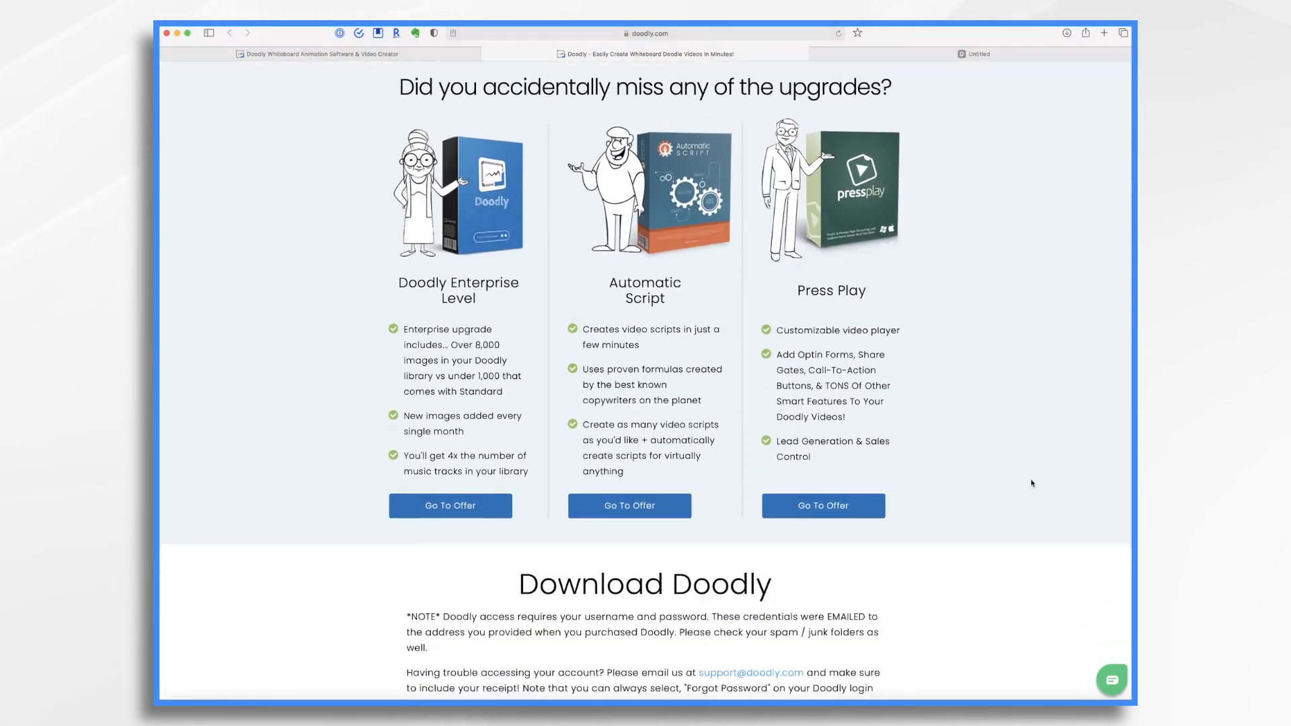
scroll("down", 3)
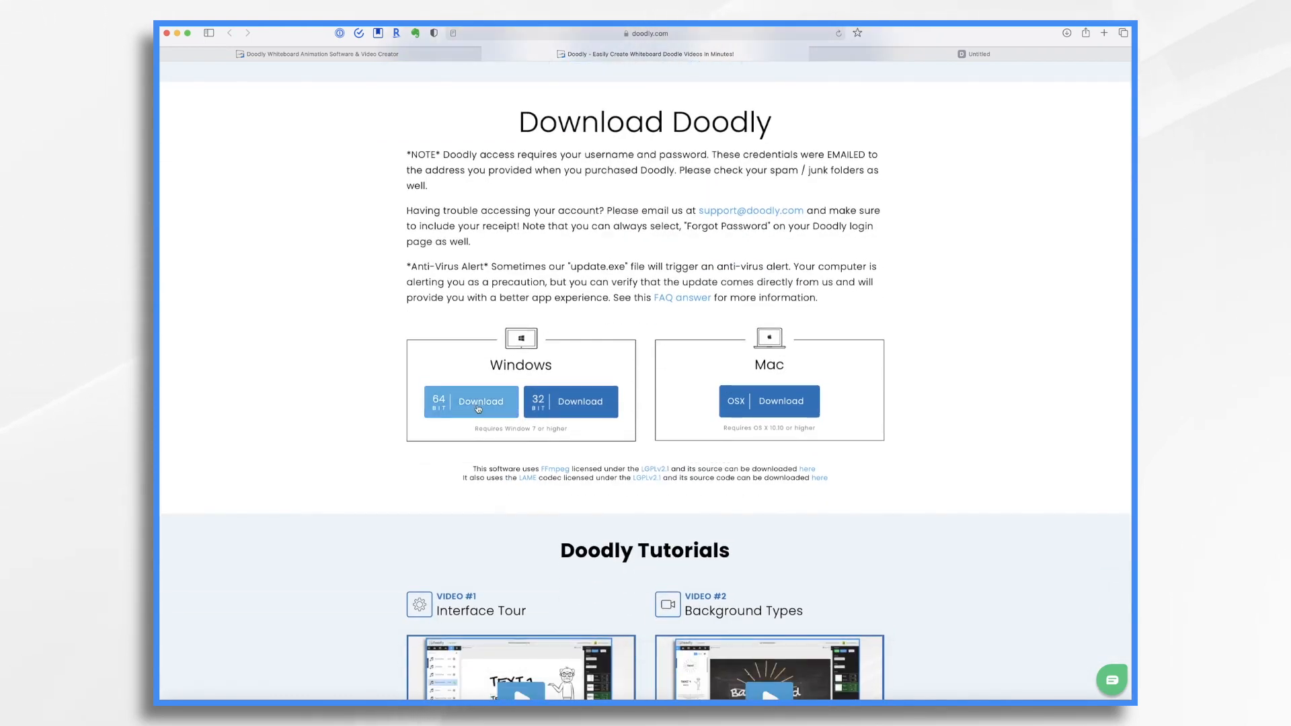
mouse_move(542, 423)
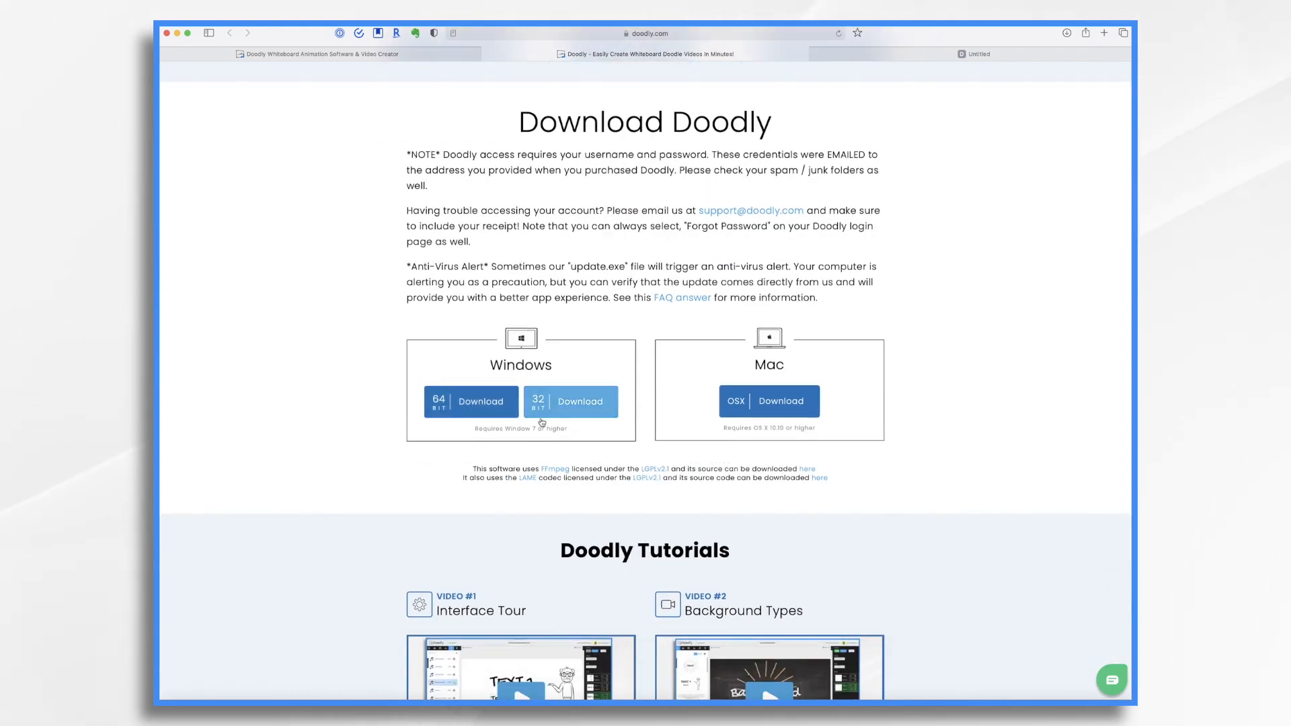
mouse_move(768, 400)
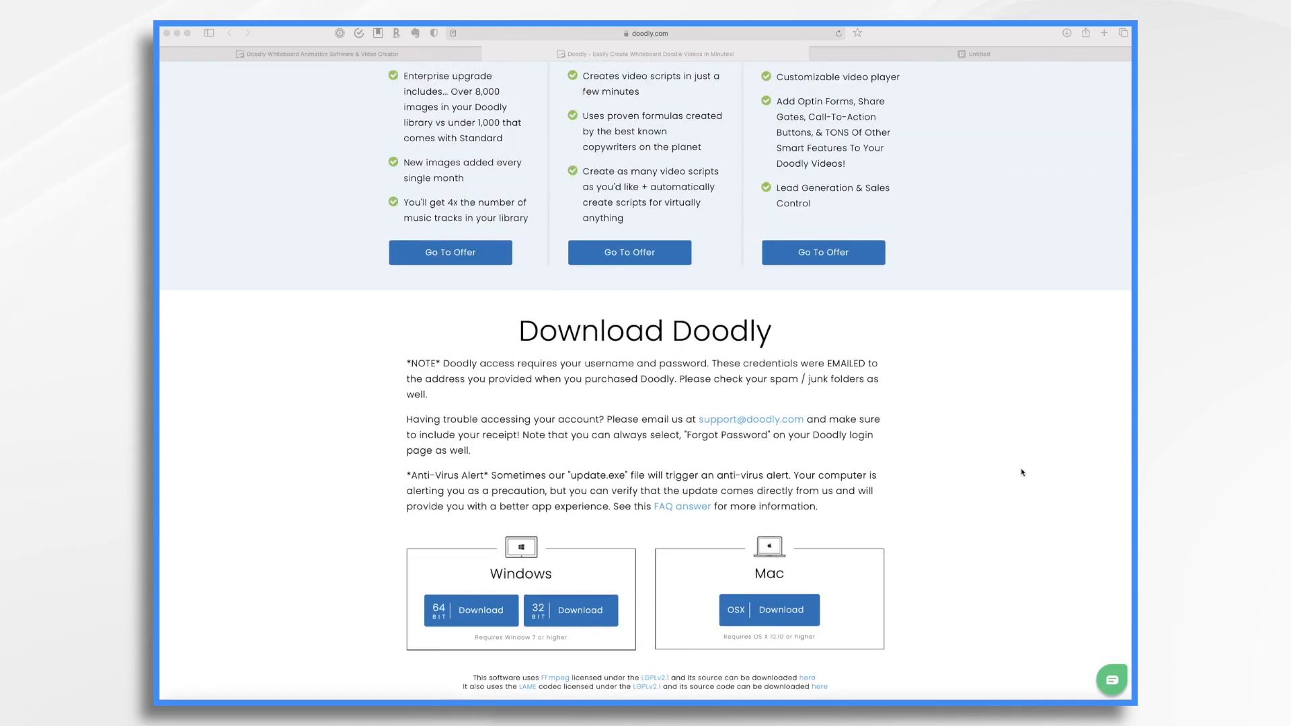
scroll("up", 3)
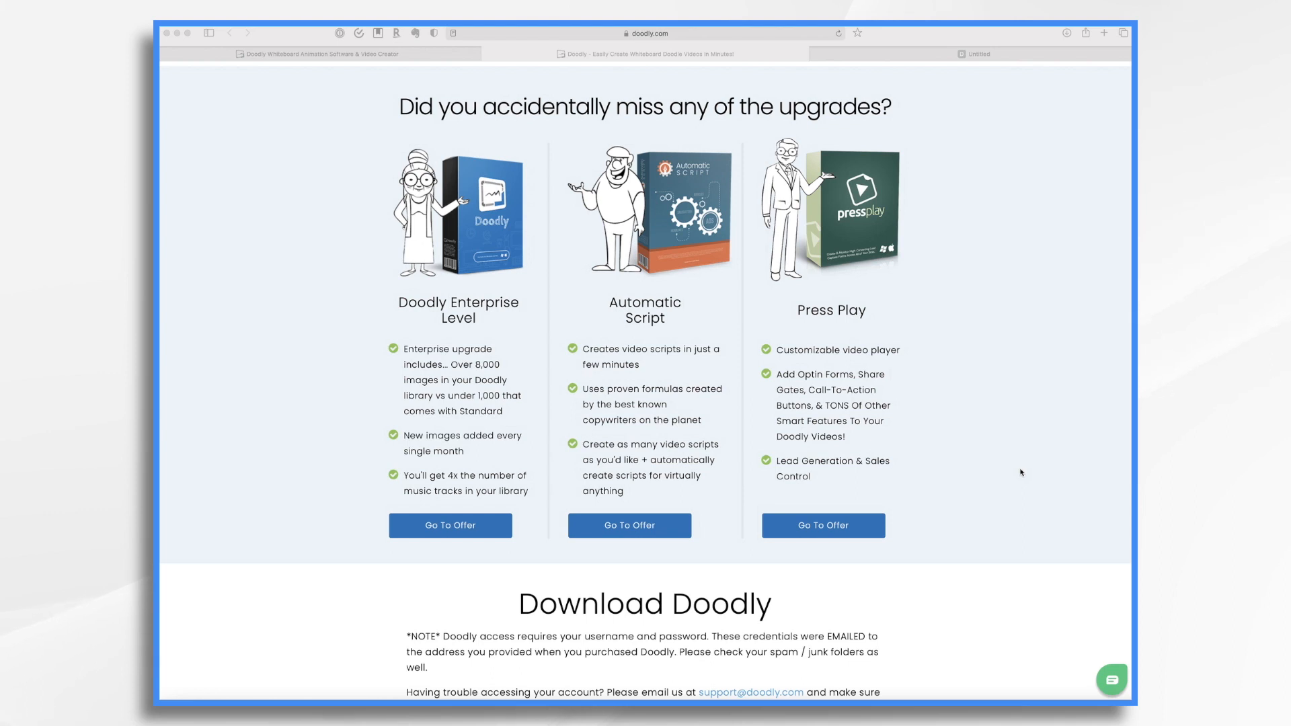
scroll("down", 3)
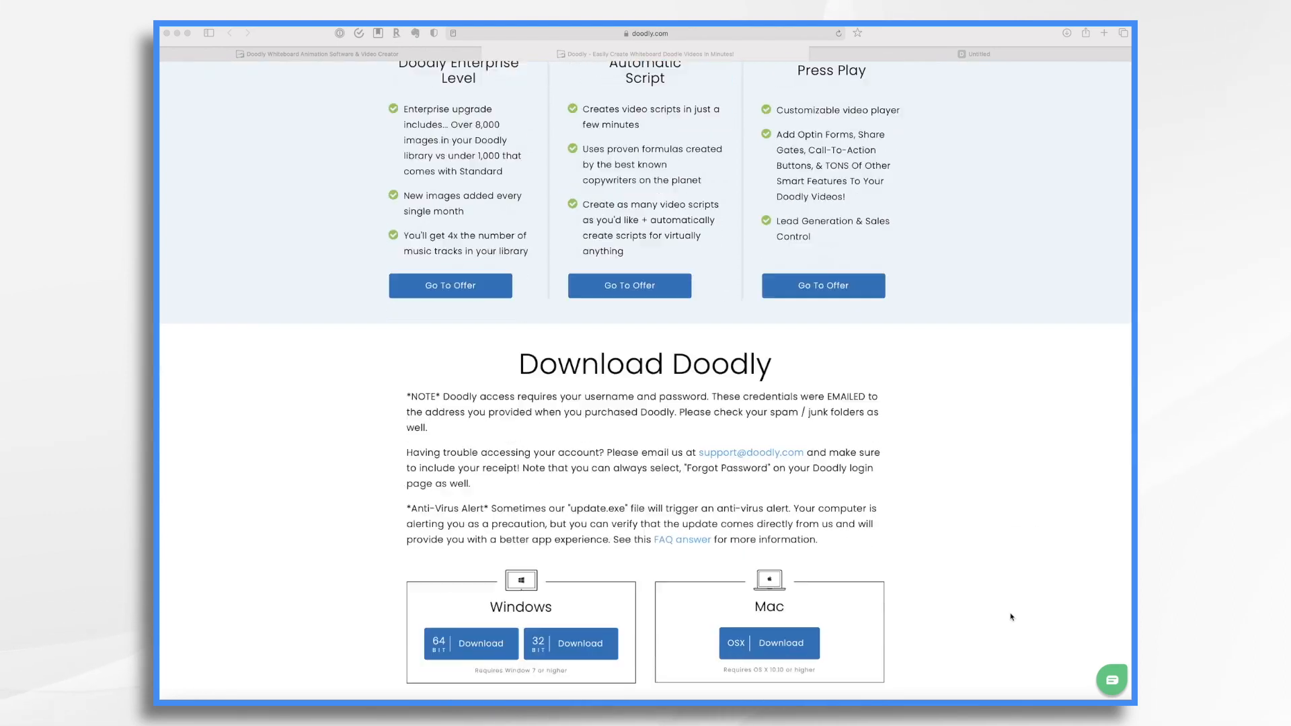
scroll("down", 3)
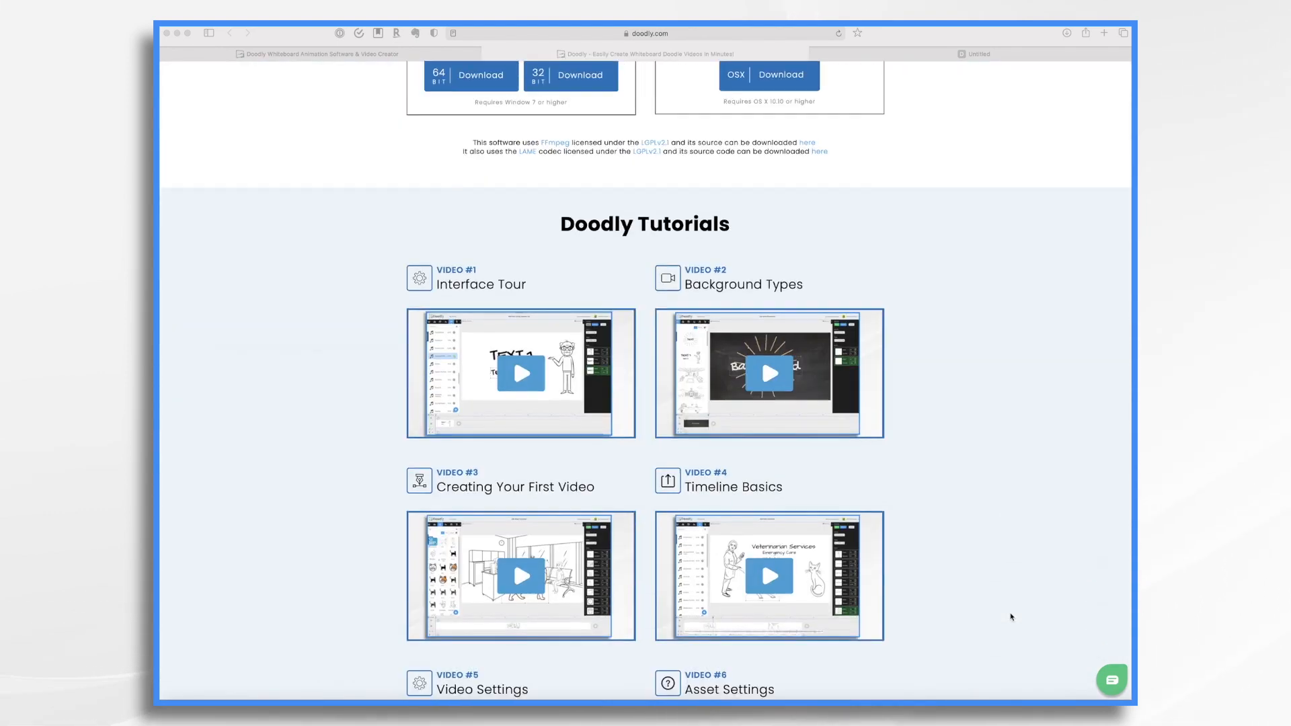
scroll("down", 3)
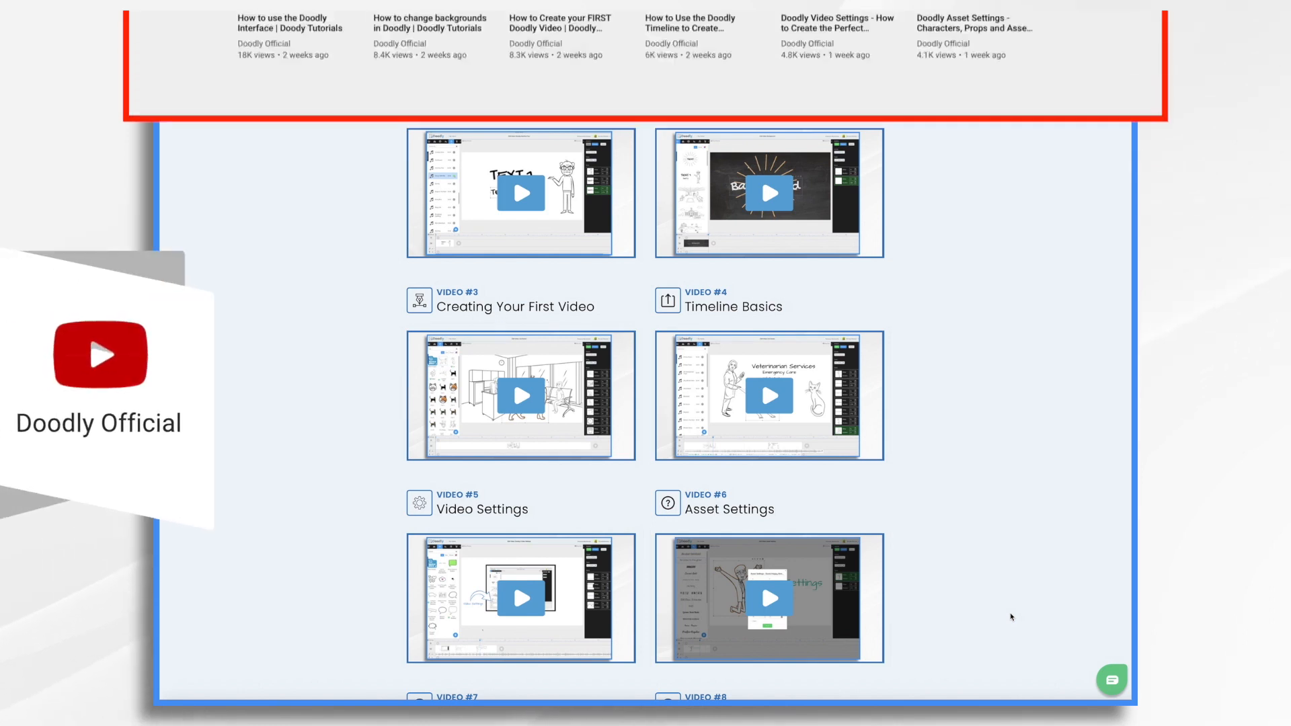
scroll("up", 3)
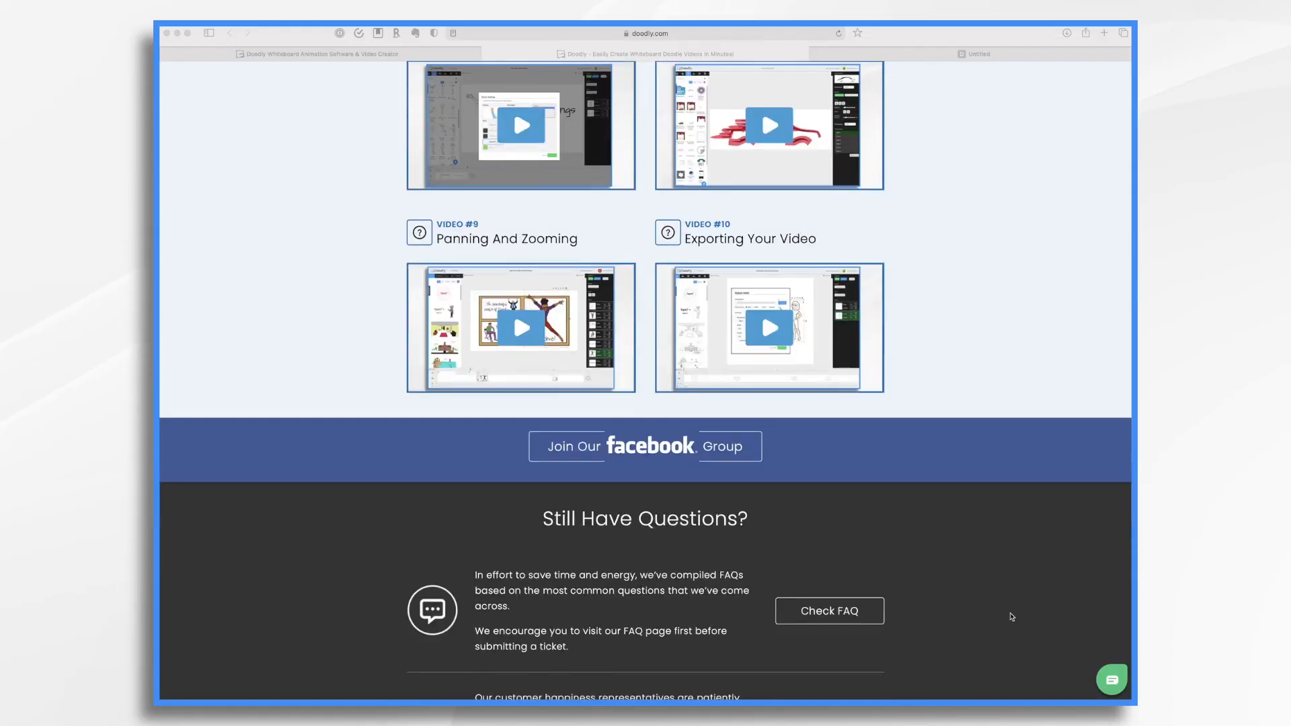
scroll("down", 3)
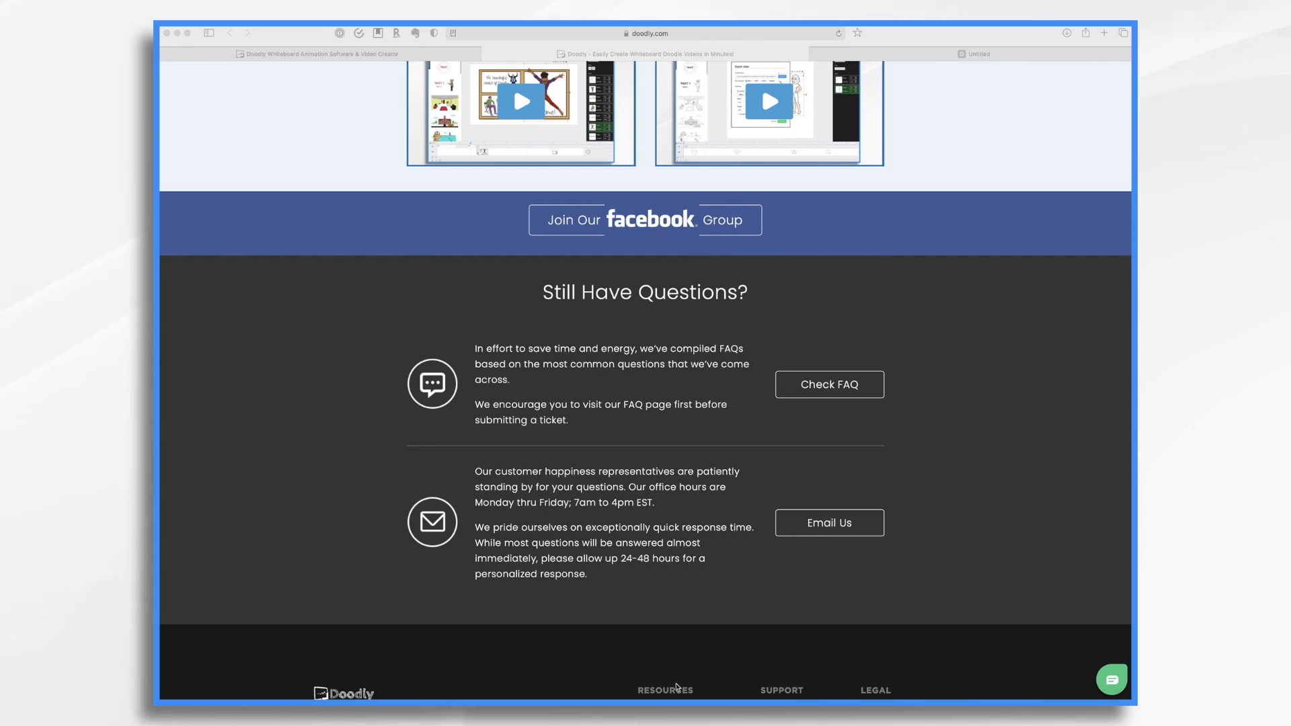
scroll("down", 3)
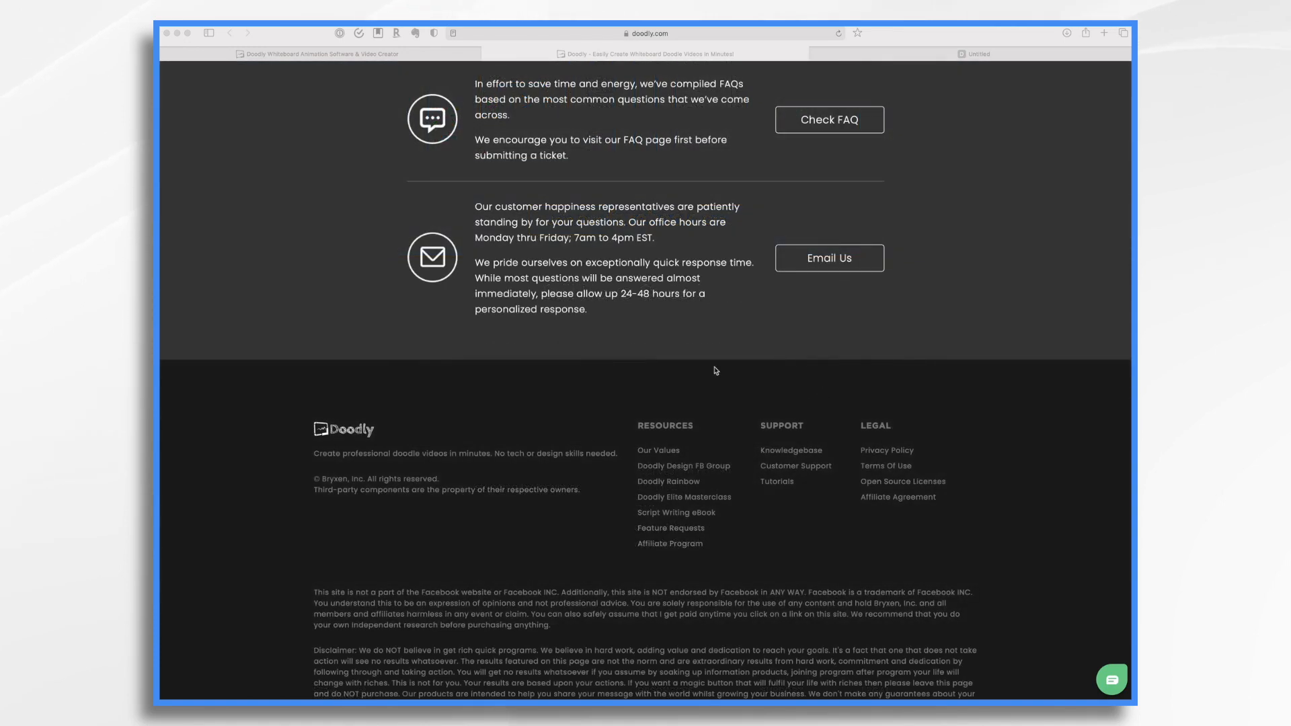